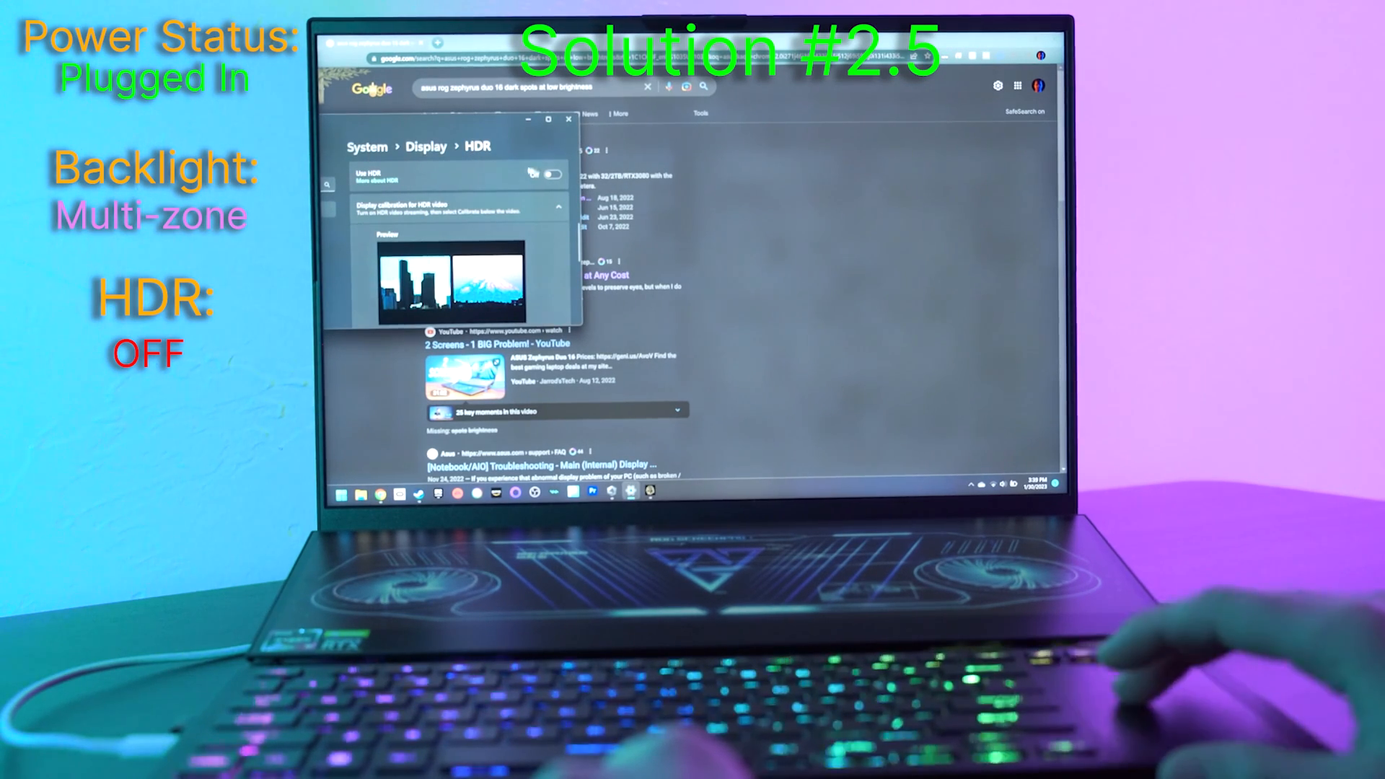
# Switch Use HDR on for the laptop display while plugged in.
pyautogui.click(548, 173)
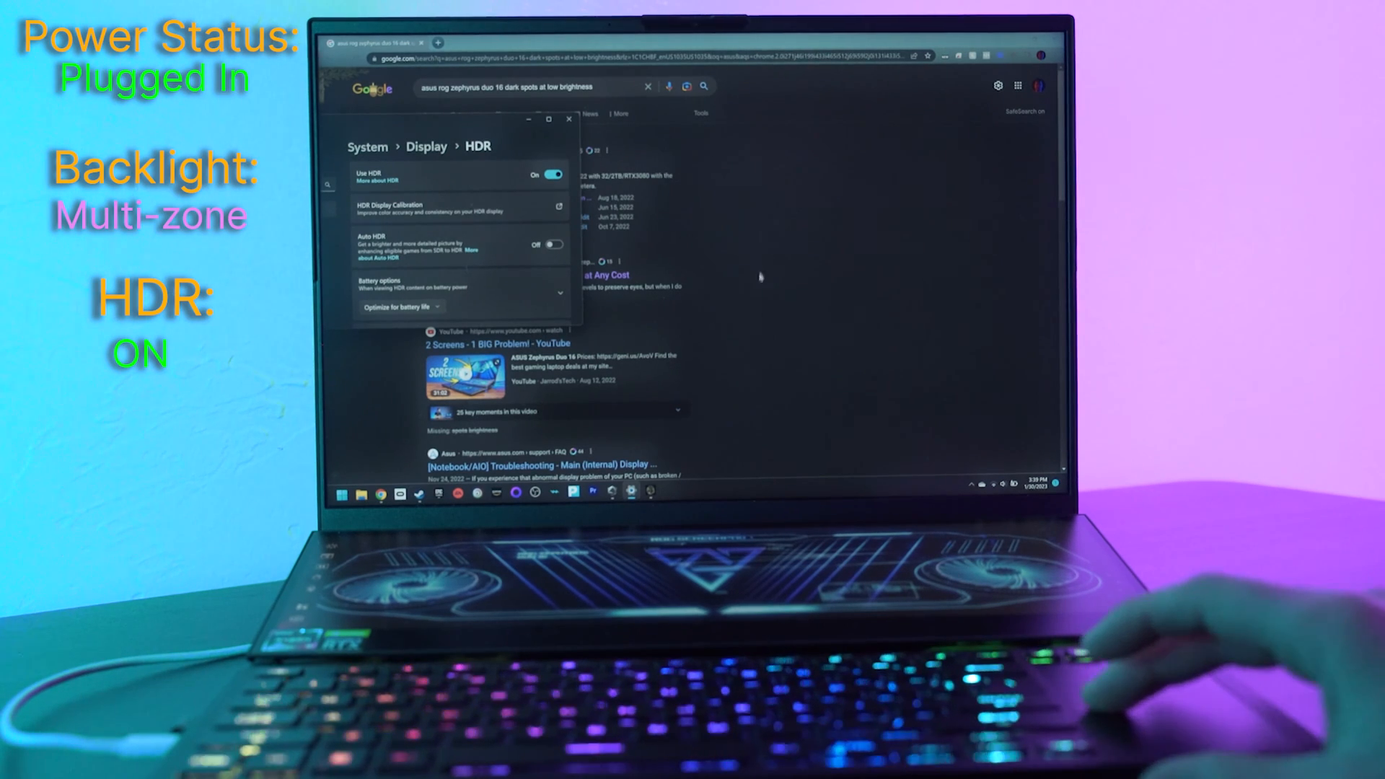
pyautogui.moveTo(766, 242)
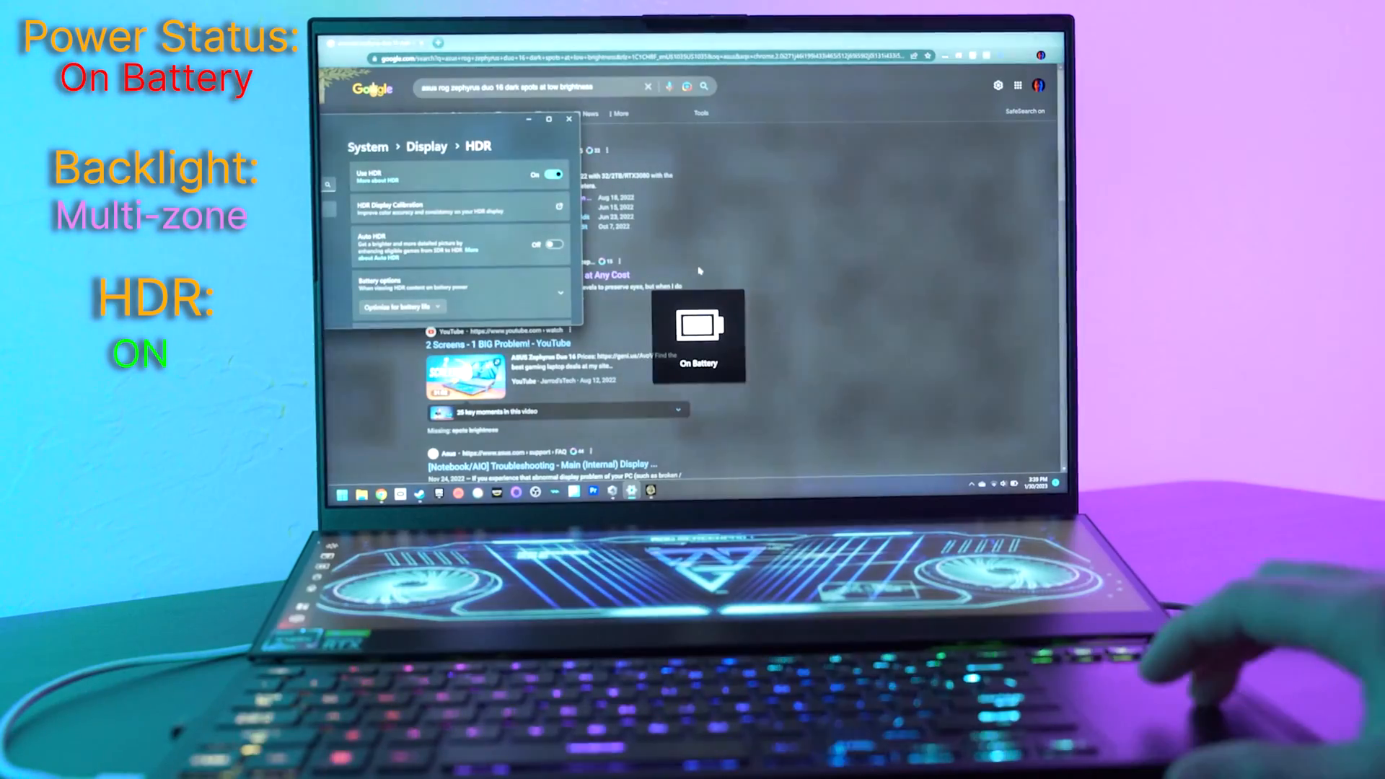
# Switch Use HDR off while the laptop runs on battery.
pyautogui.click(553, 174)
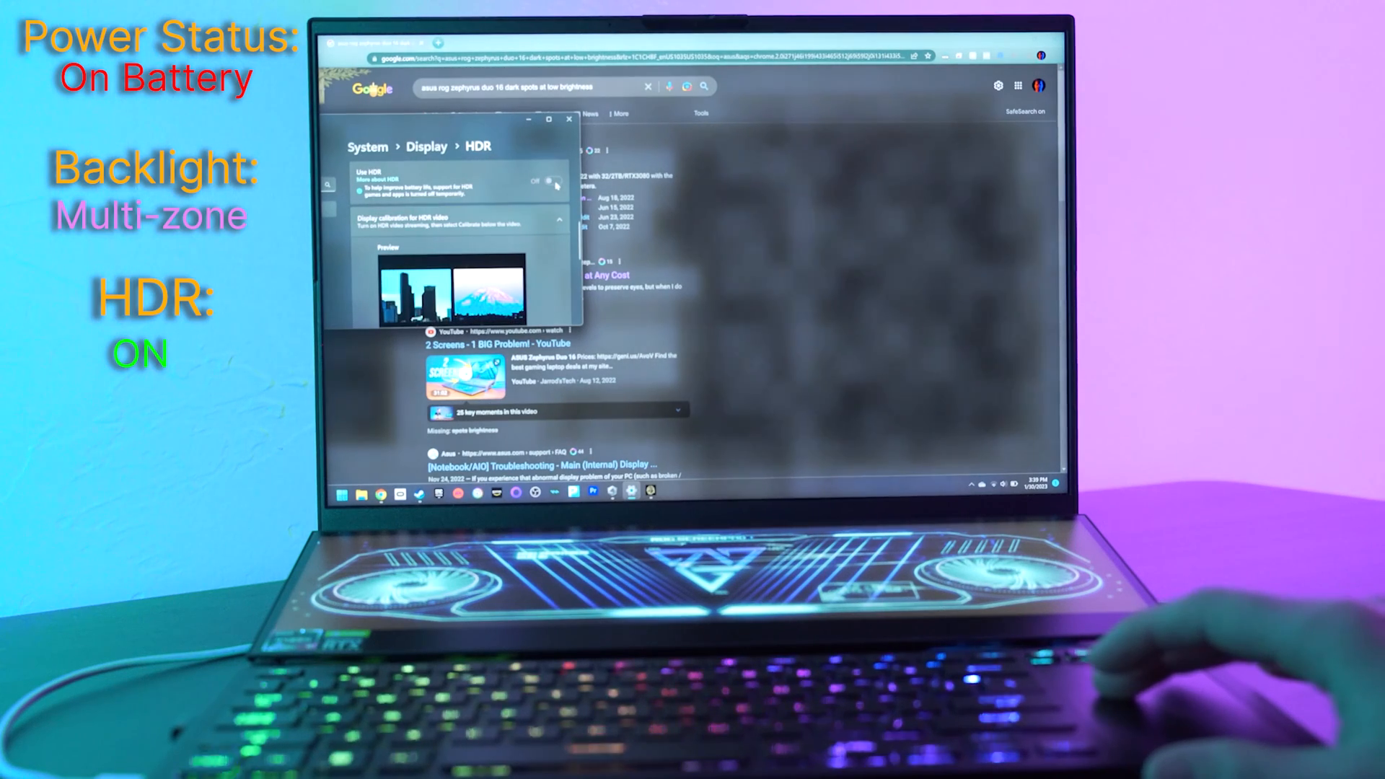
pyautogui.click(548, 181)
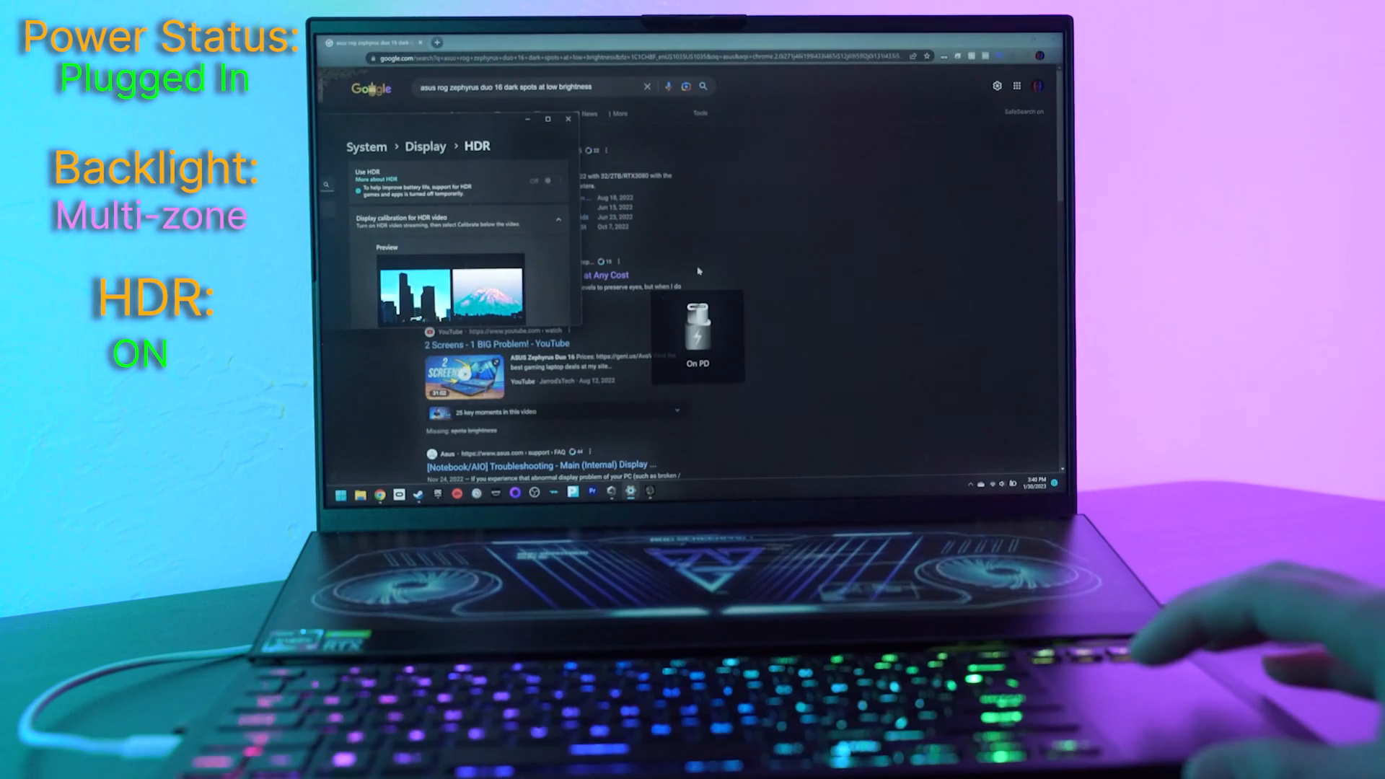
# Switch Use HDR back on now that the laptop is on power again.
pyautogui.click(554, 175)
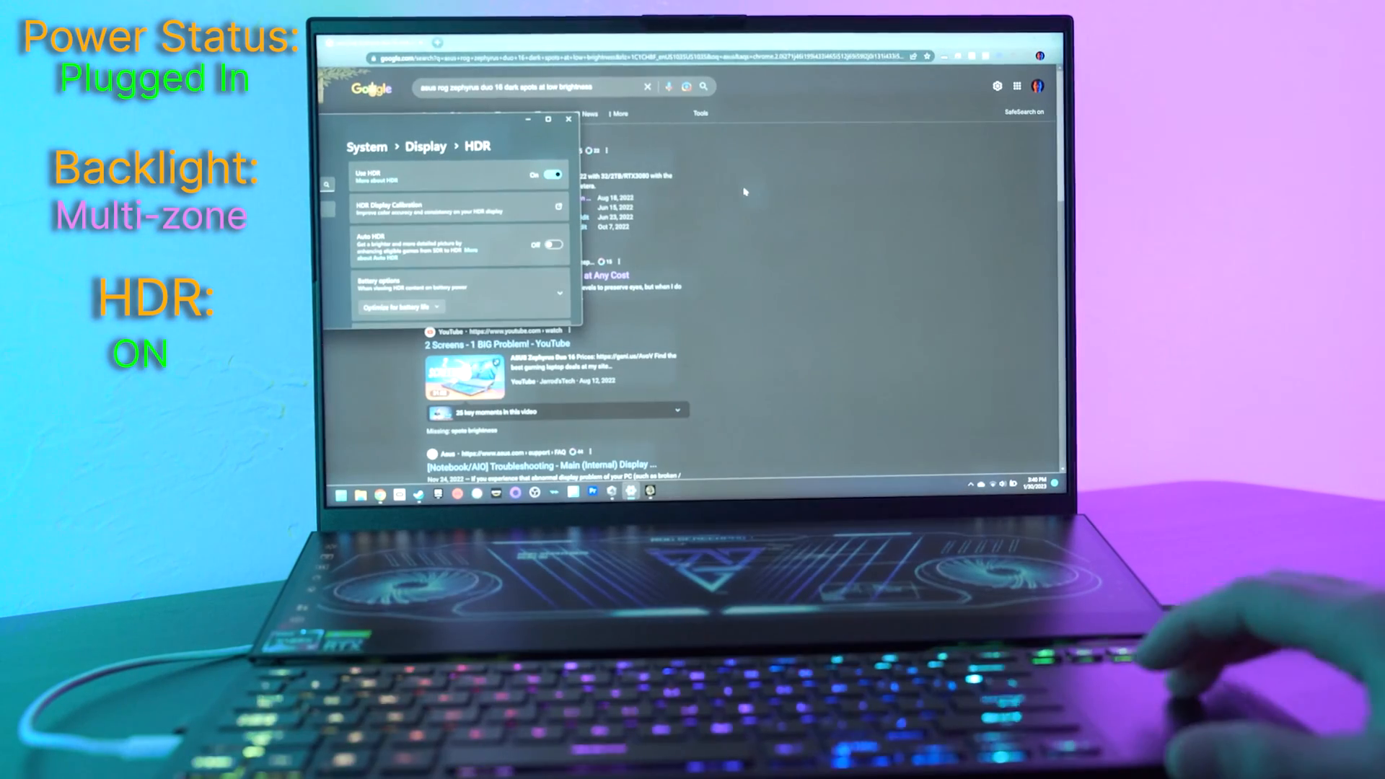
# Switch HDR off before launching the game, then back on during the cabin scene.
pyautogui.click(552, 175)
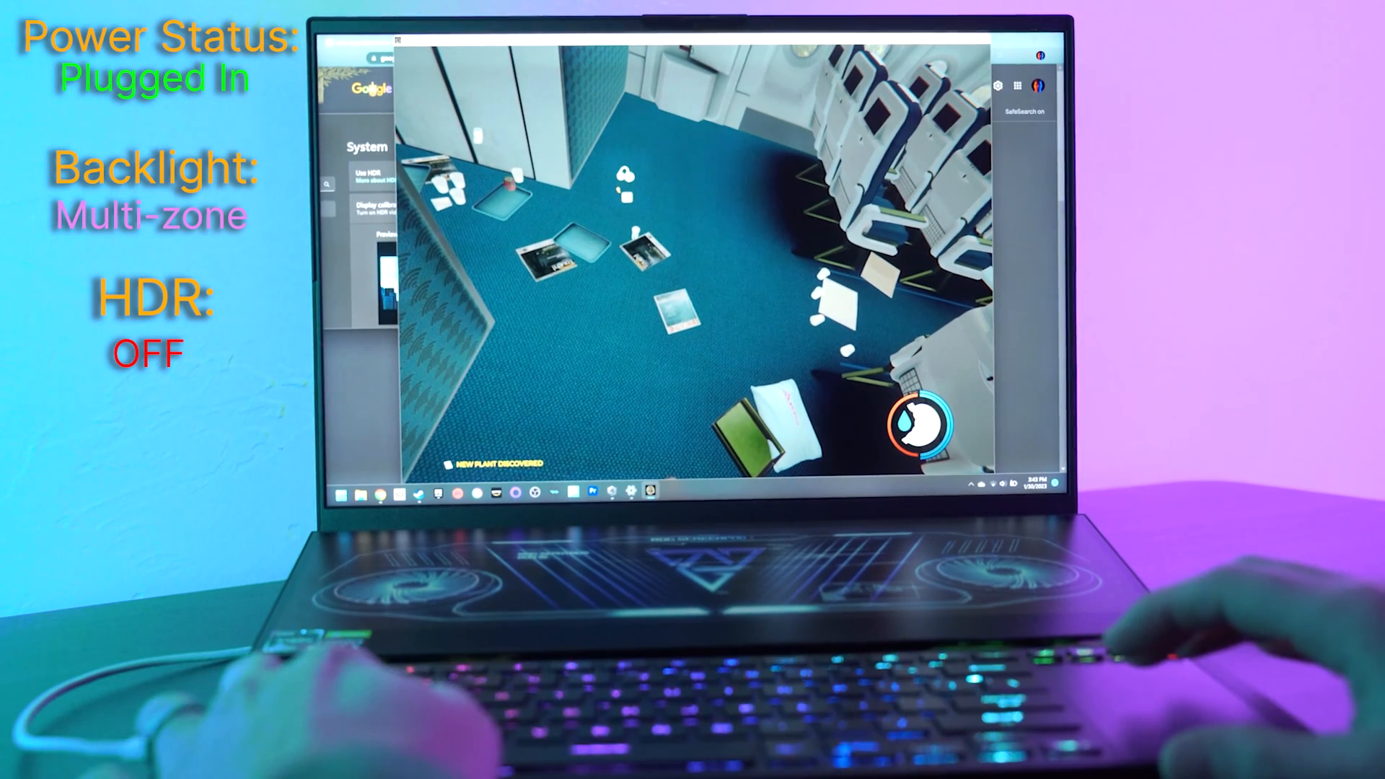
pyautogui.click(554, 175)
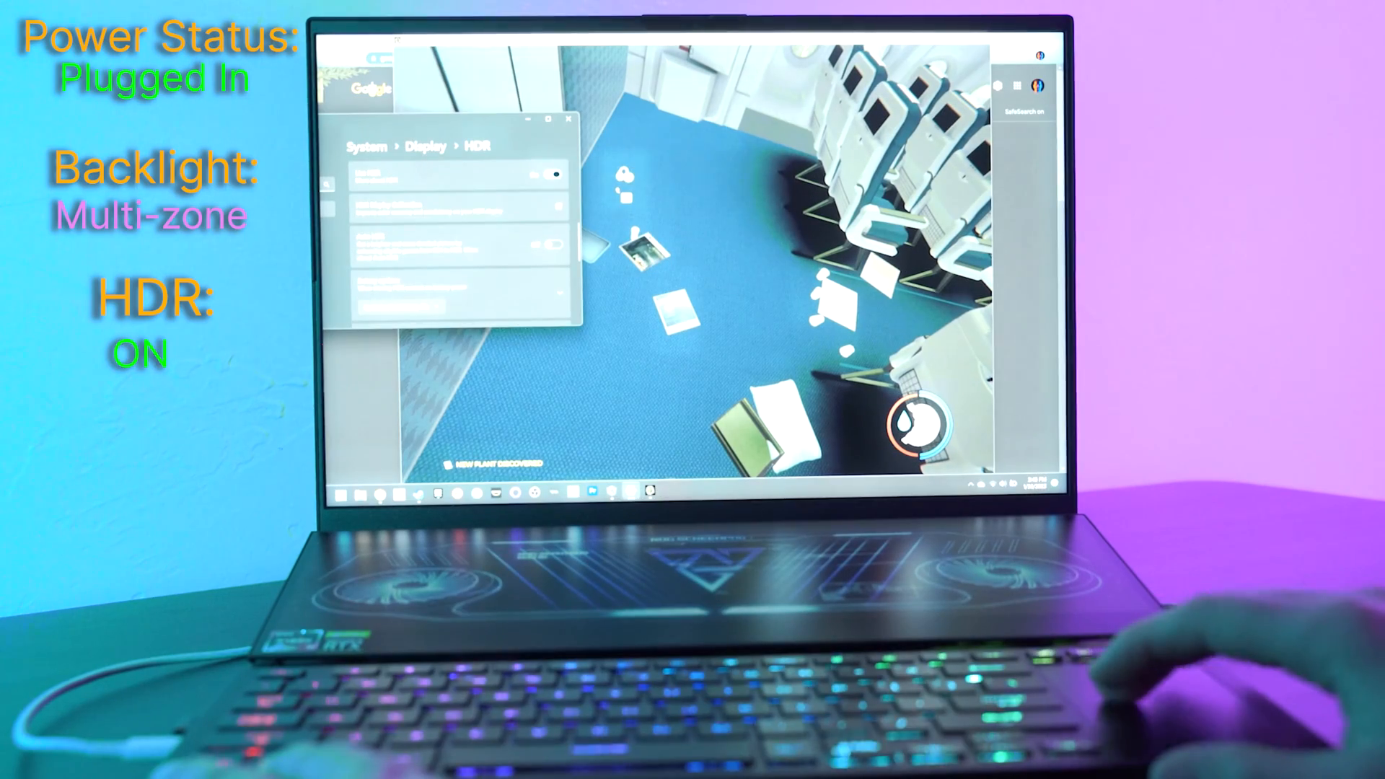